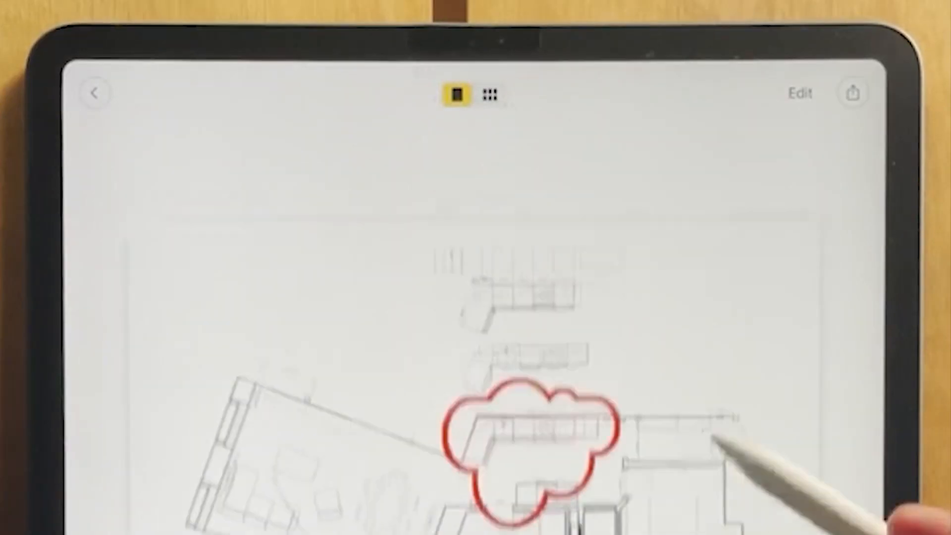
Draw a red revision cloud around the counter area of the traced floor plan
left_click(853, 93)
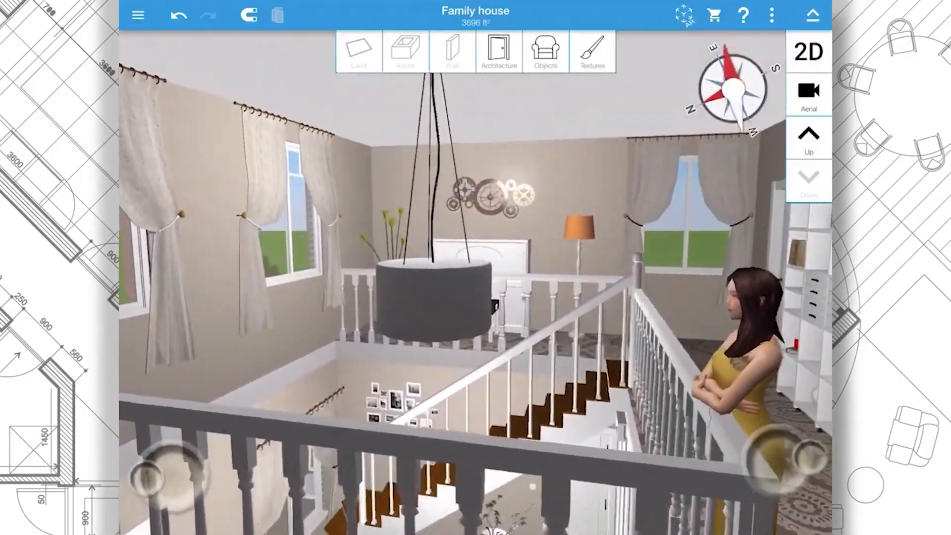
Start a new blank Home Design 3D project and select the Land tool
left_click(400, 94)
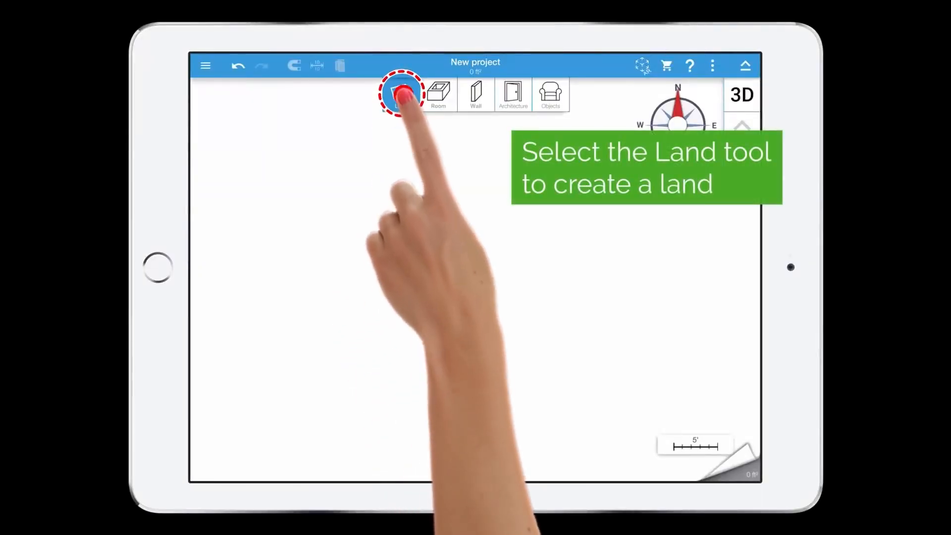
left_click(400, 94)
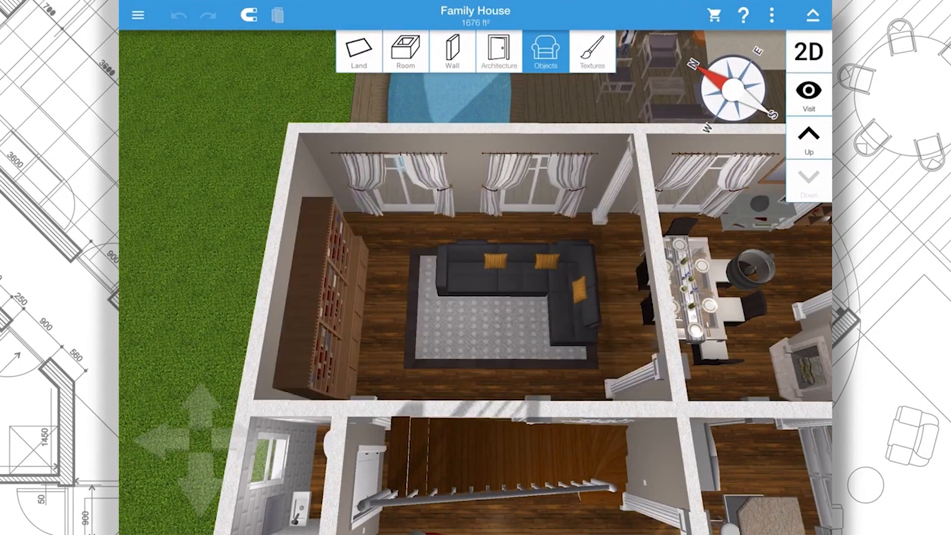
left_click(593, 51)
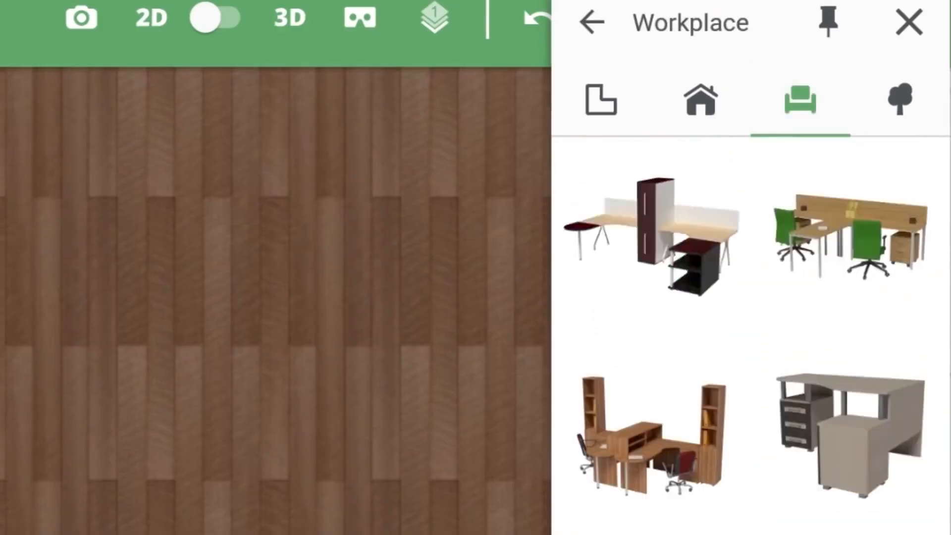
Open the furniture catalog and choose the Workplace desk-set category
left_click(590, 21)
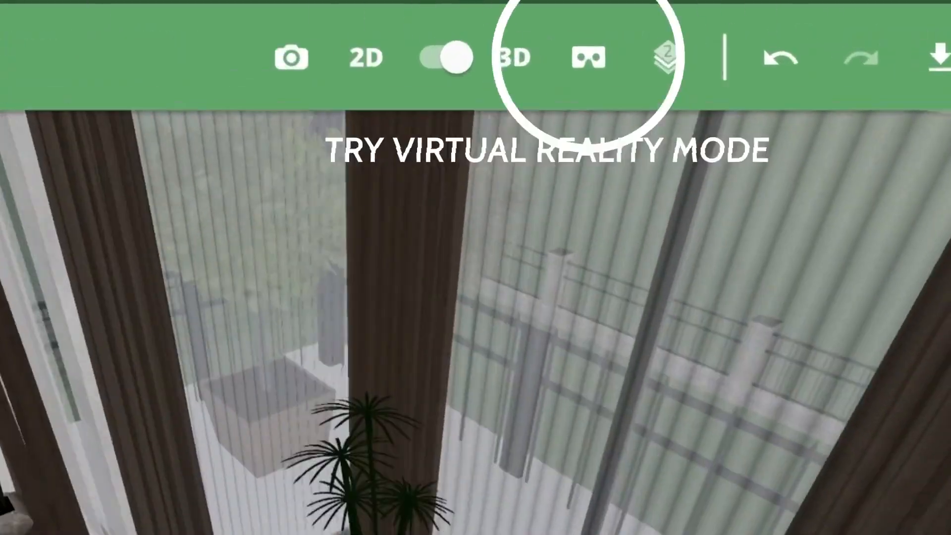
Switch the plan to 3D and try virtual reality mode
left_click(584, 59)
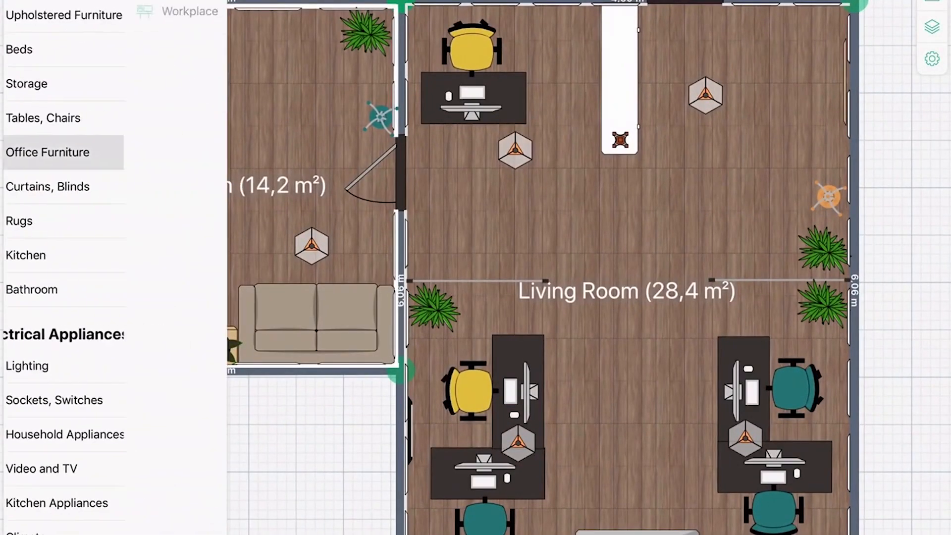
Open Office Furniture and place three desk-and-chair workstations in the Living Room
left_click(48, 152)
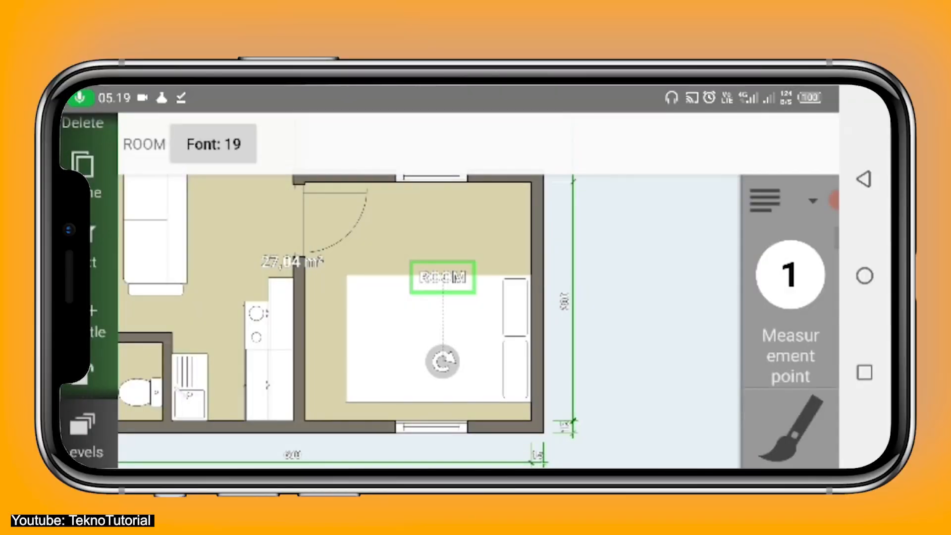
Confirm the ROOM label text and add a 157-inch diagonal measurement across the room
left_click(443, 278)
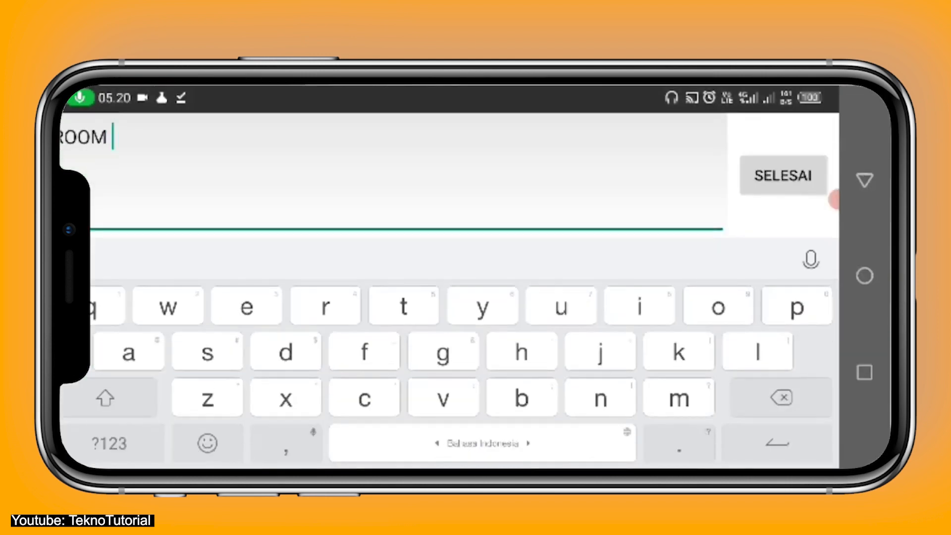
left_click(783, 176)
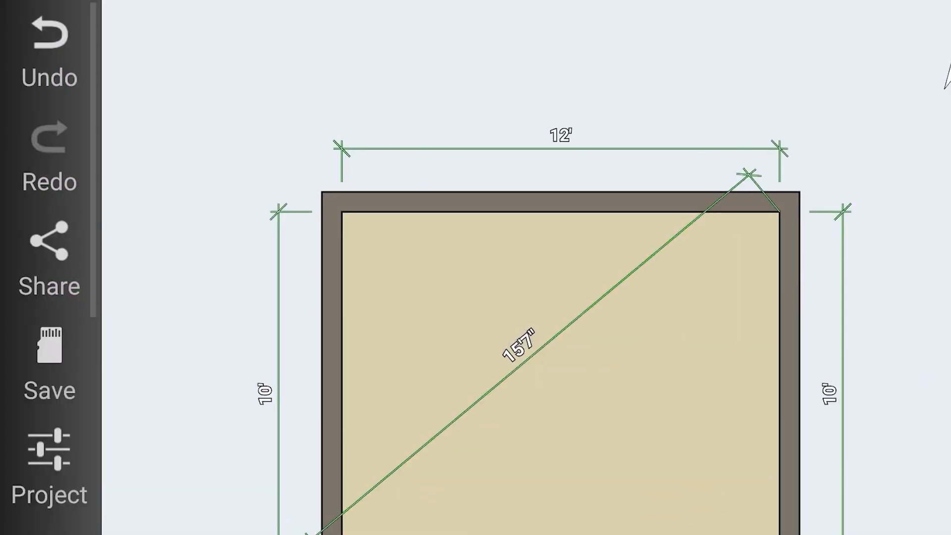
left_click(518, 346)
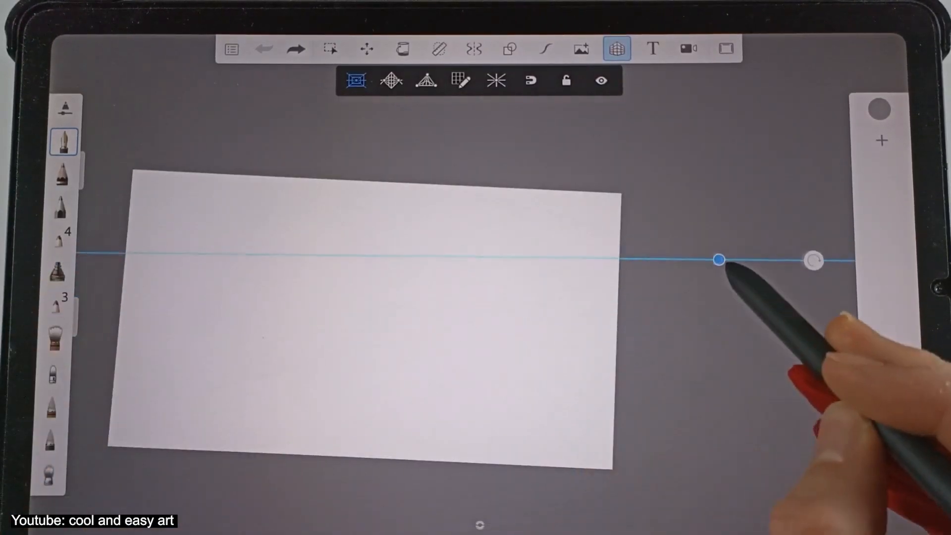
Switch the perspective guide to two-point, then three-point perspective
left_click(392, 80)
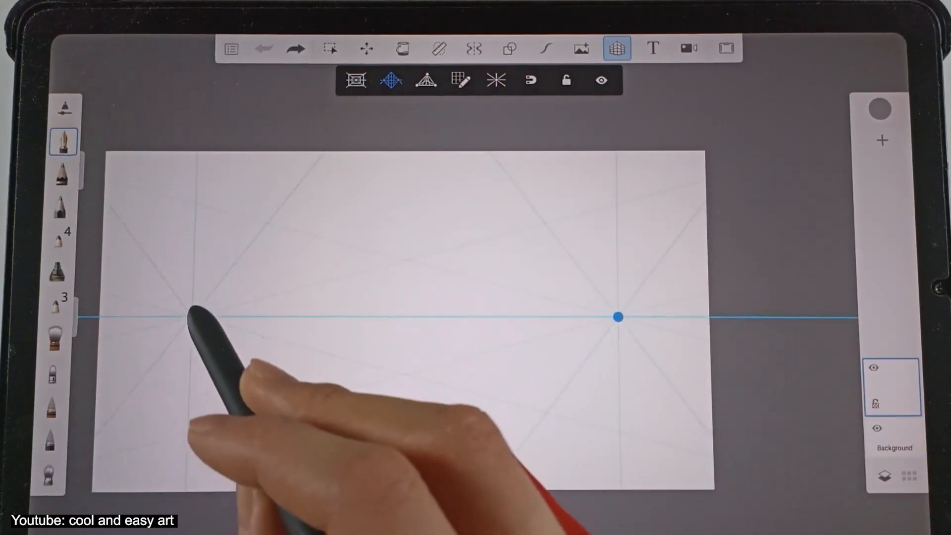
left_click(425, 80)
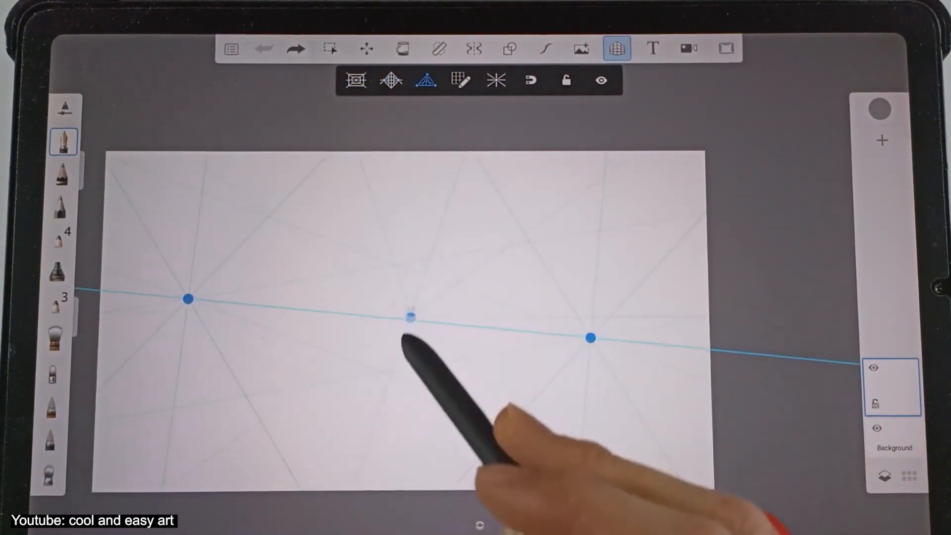